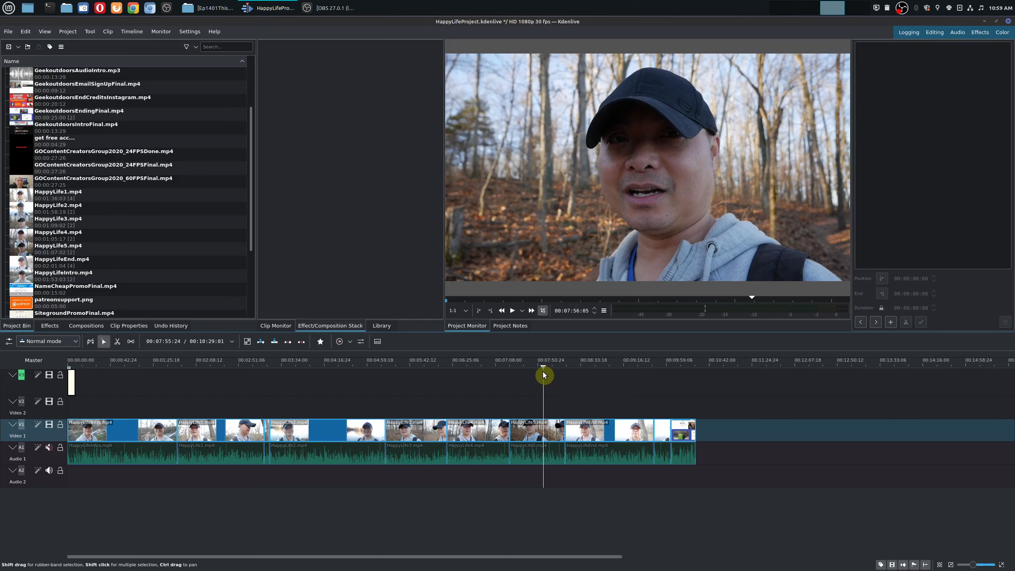
mouse_move(544, 375)
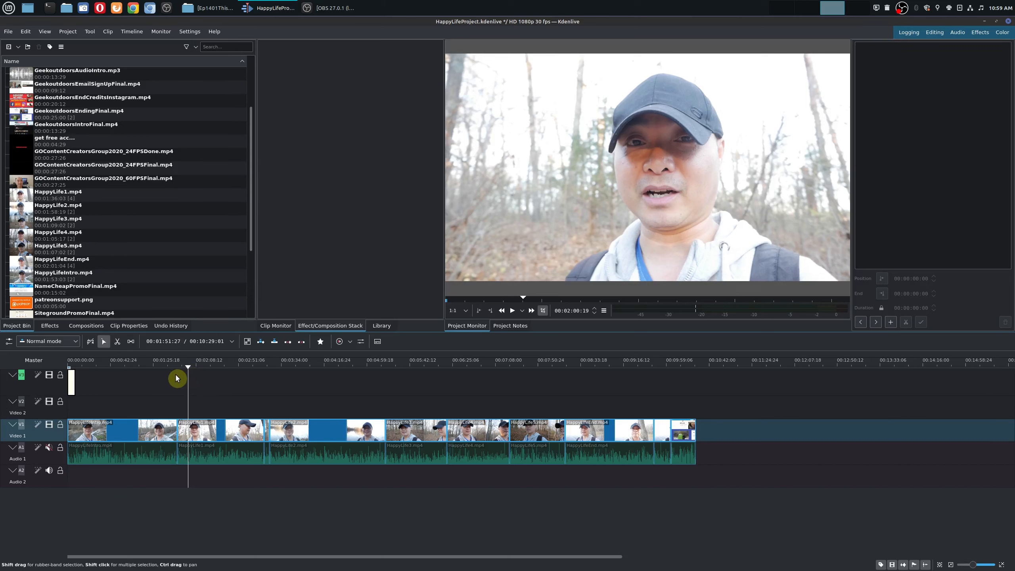
Scrub playback back near two minutes, then select HappyLife1–4.mp4 and HappyLifeEnd.mp4 in order
left_click_drag(187, 368, 161, 367)
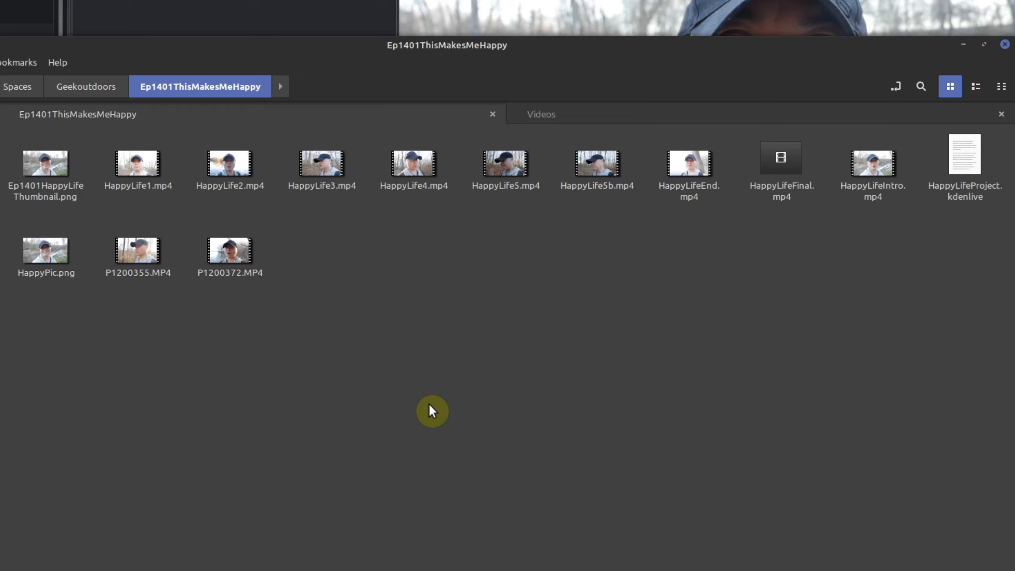
mouse_move(445, 436)
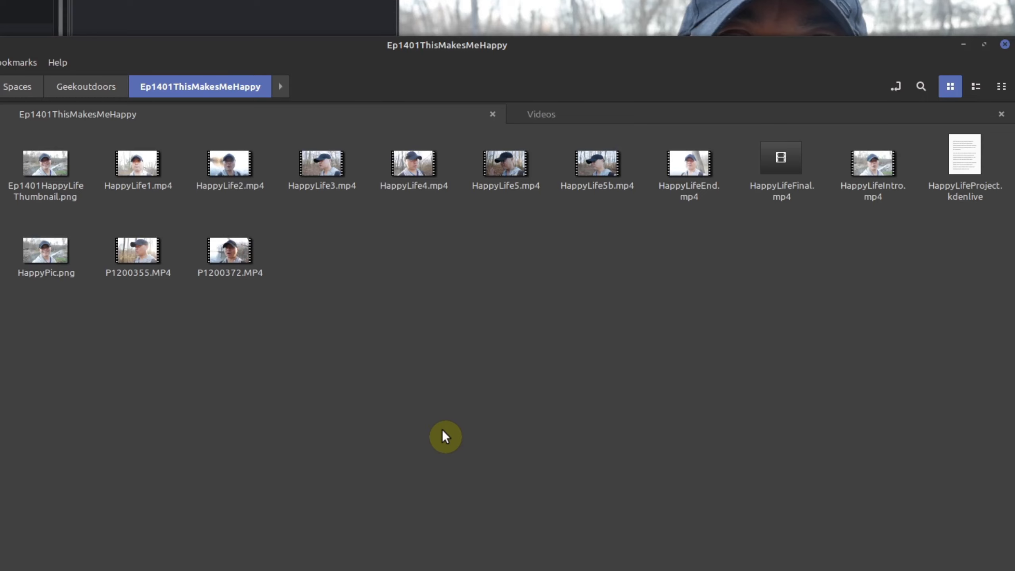
mouse_move(487, 351)
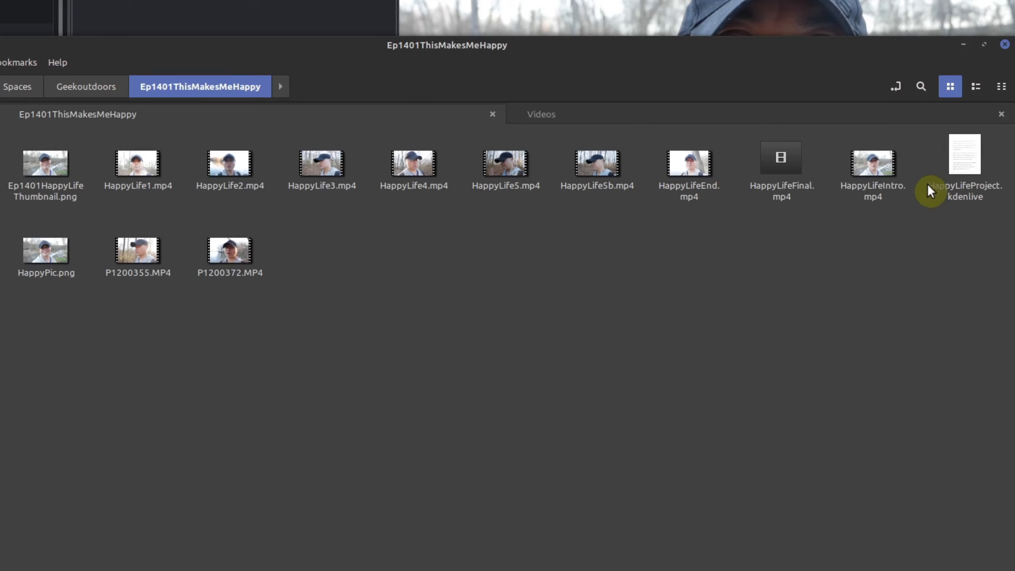
left_click(872, 164)
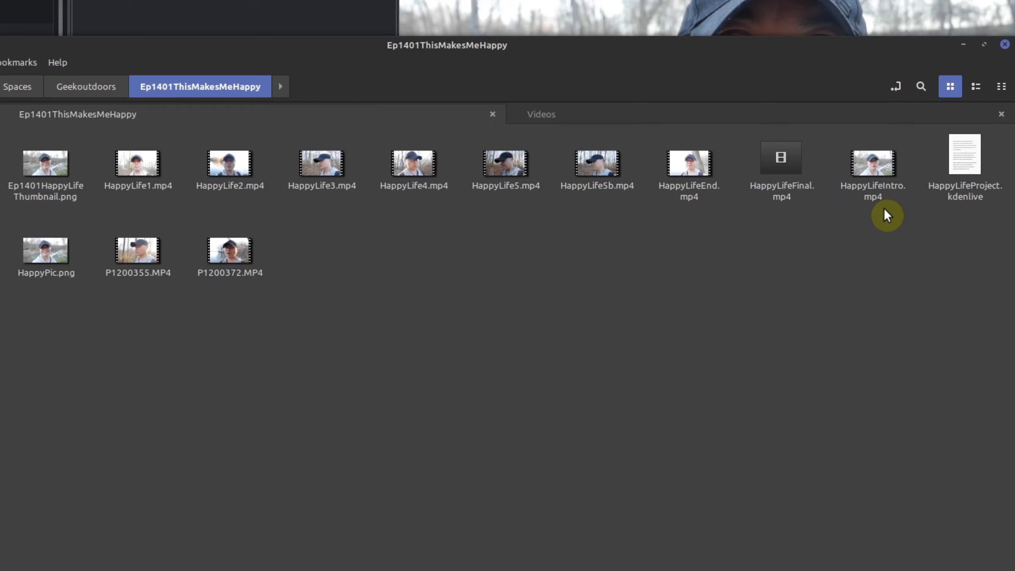
mouse_move(110, 188)
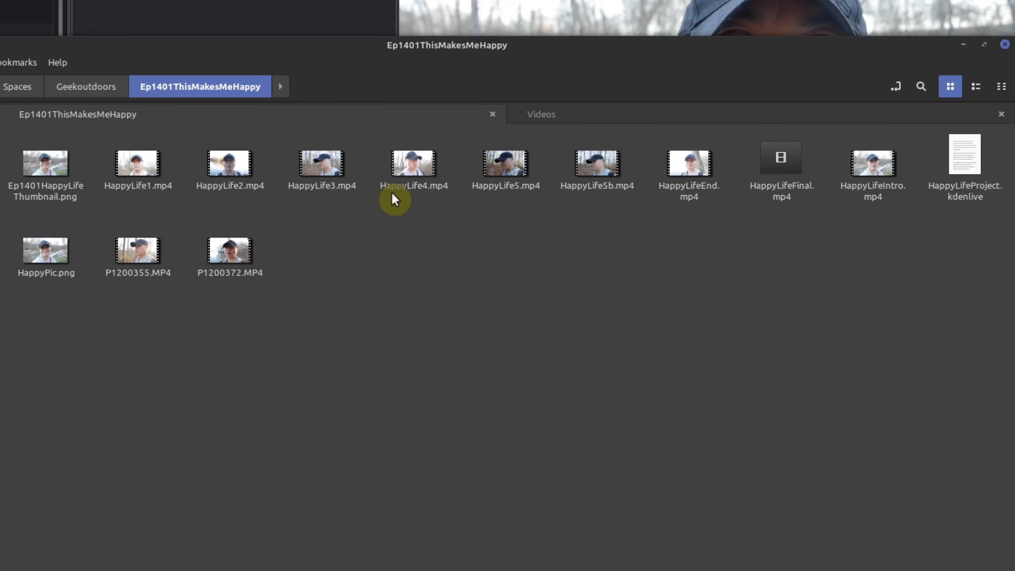
left_click(137, 163)
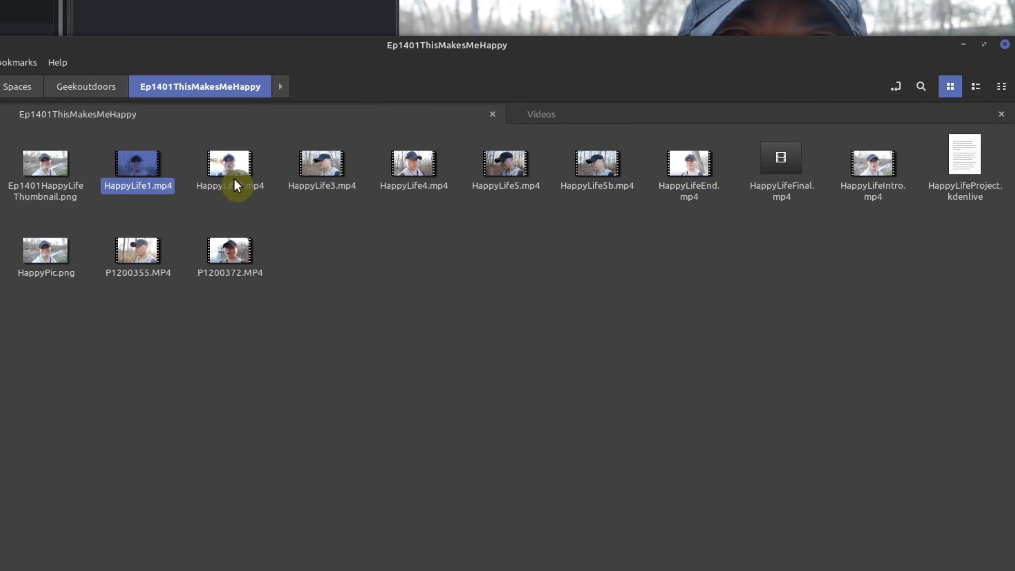
mouse_move(184, 186)
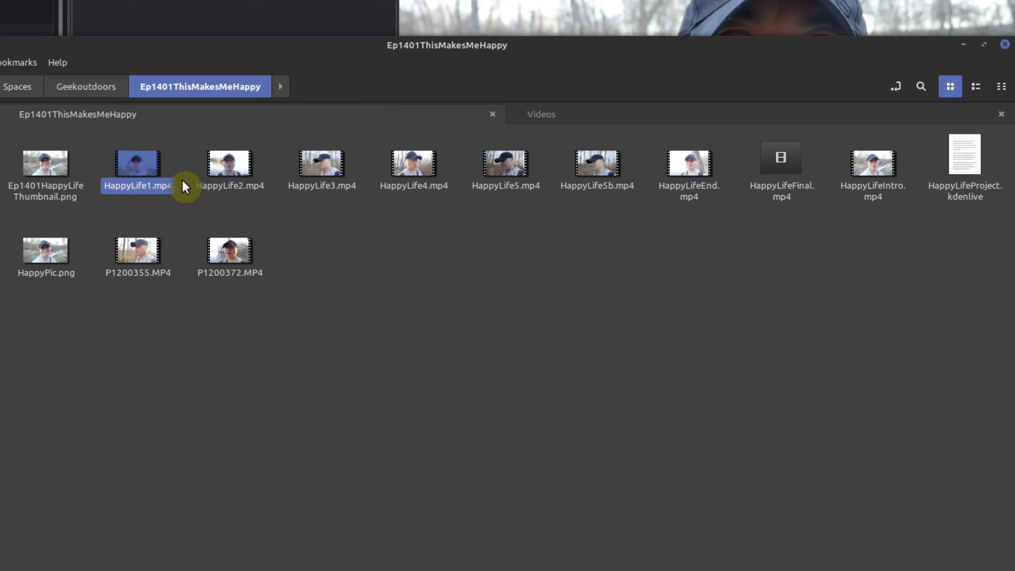
left_click(229, 163)
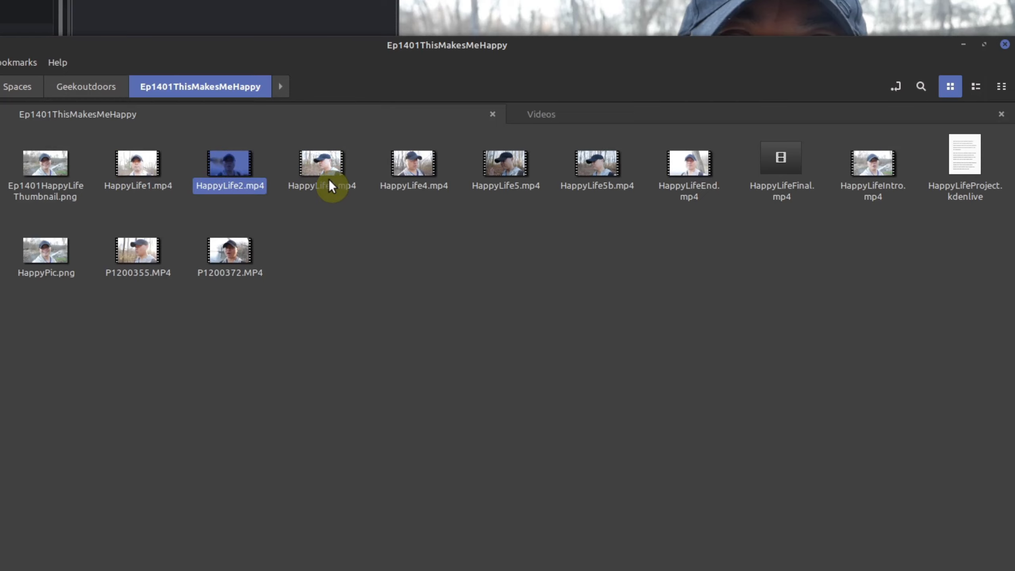
left_click(321, 163)
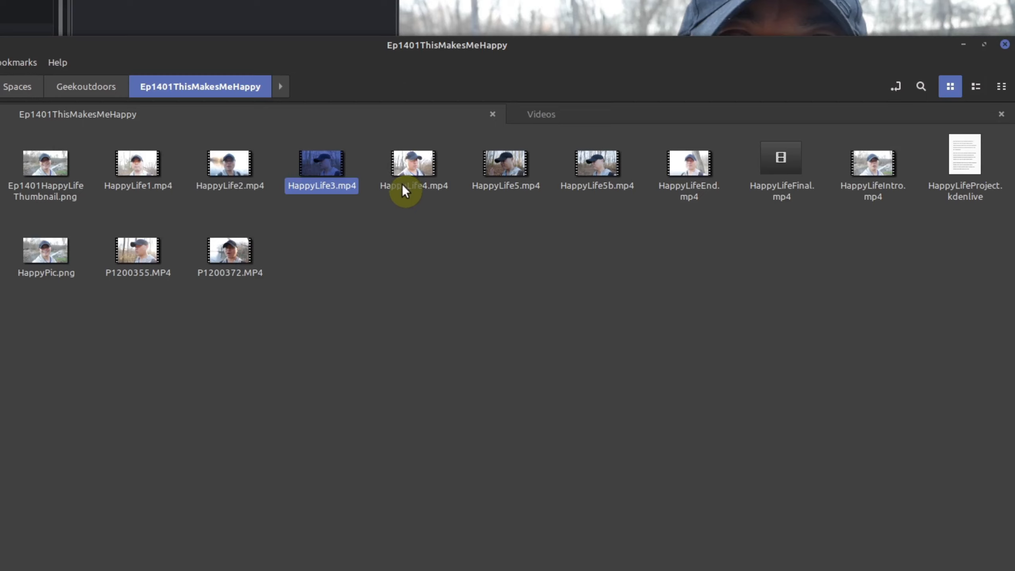
left_click(413, 163)
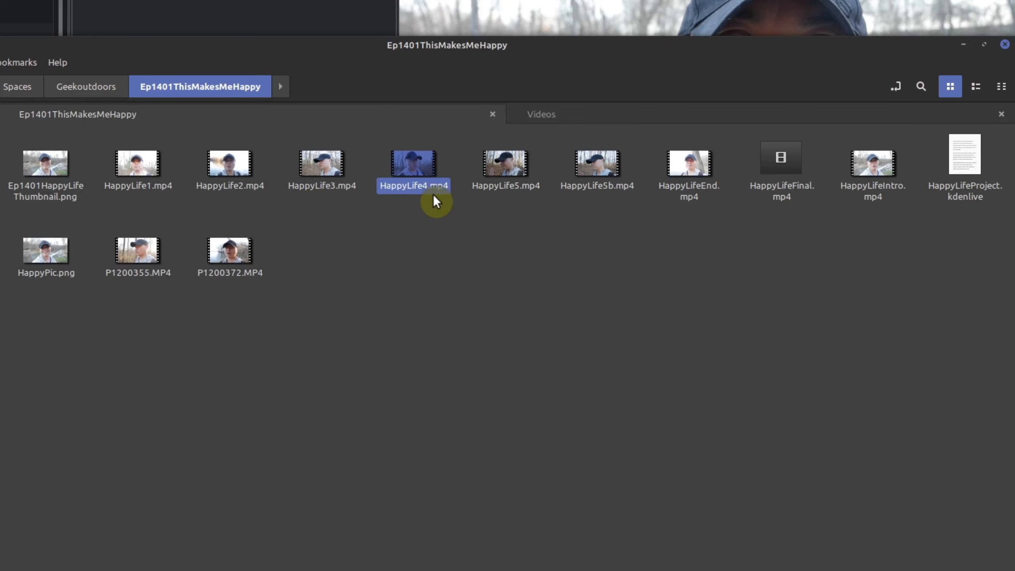
left_click(688, 163)
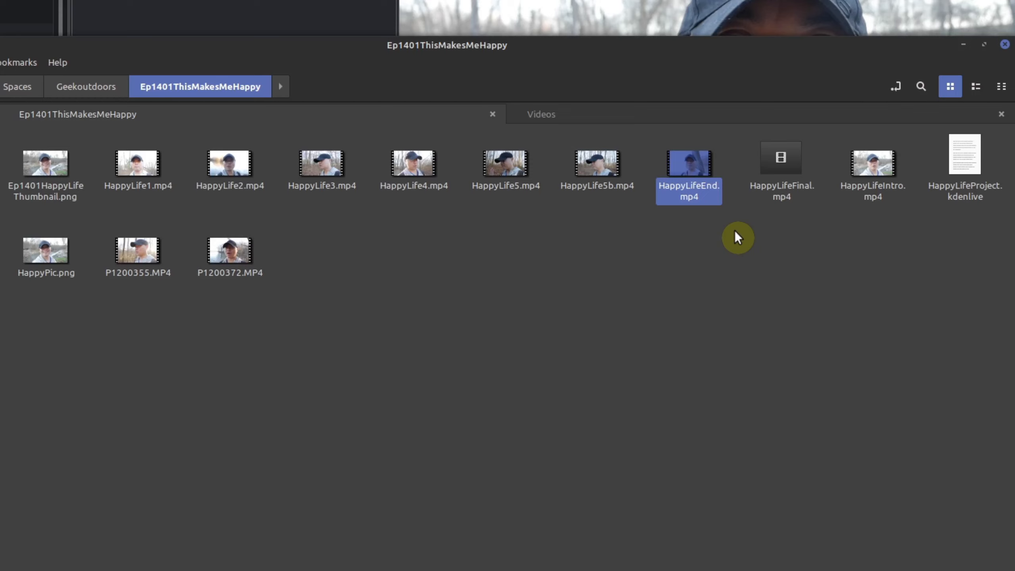
mouse_move(696, 205)
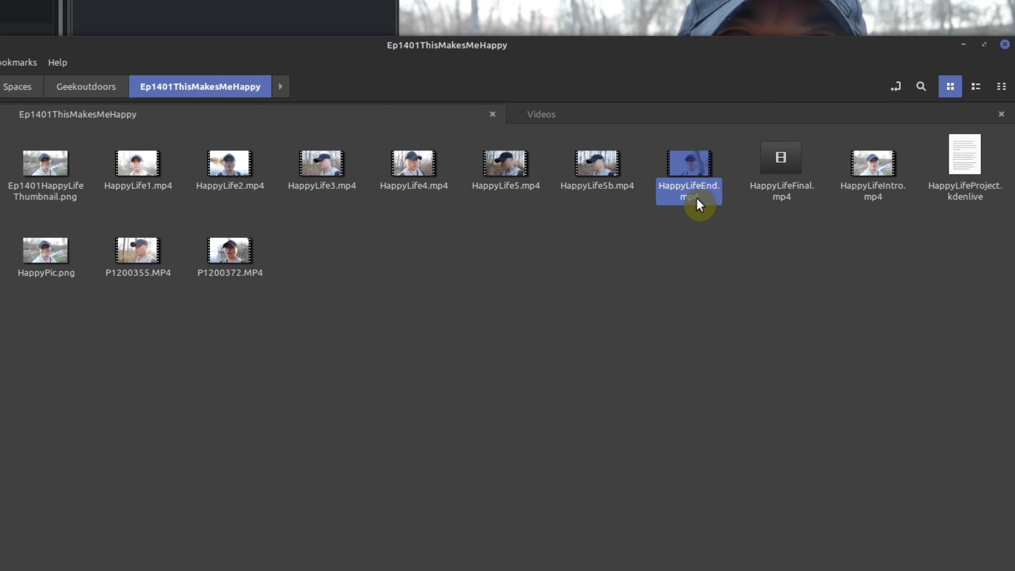
mouse_move(611, 241)
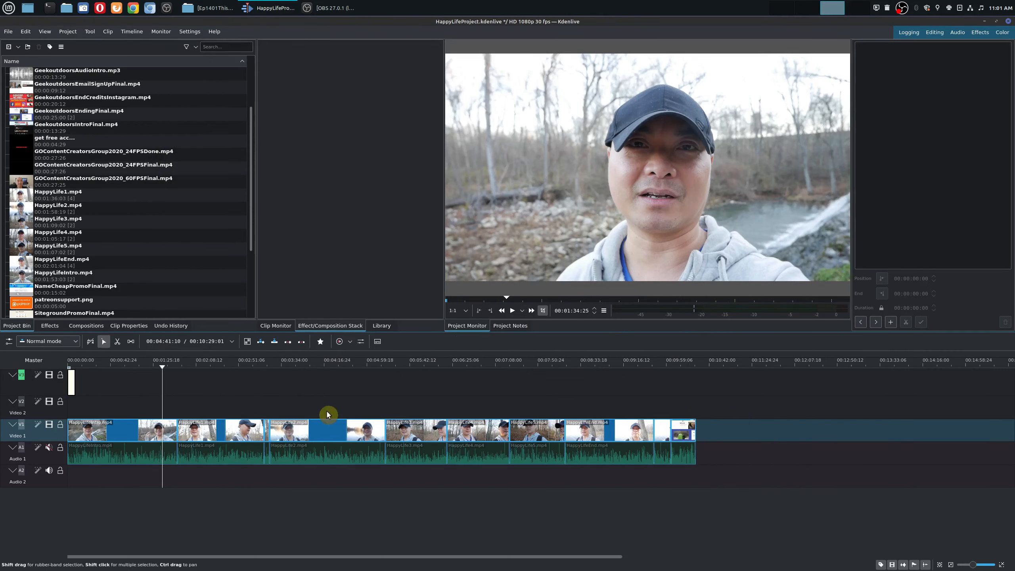
left_click(58, 191)
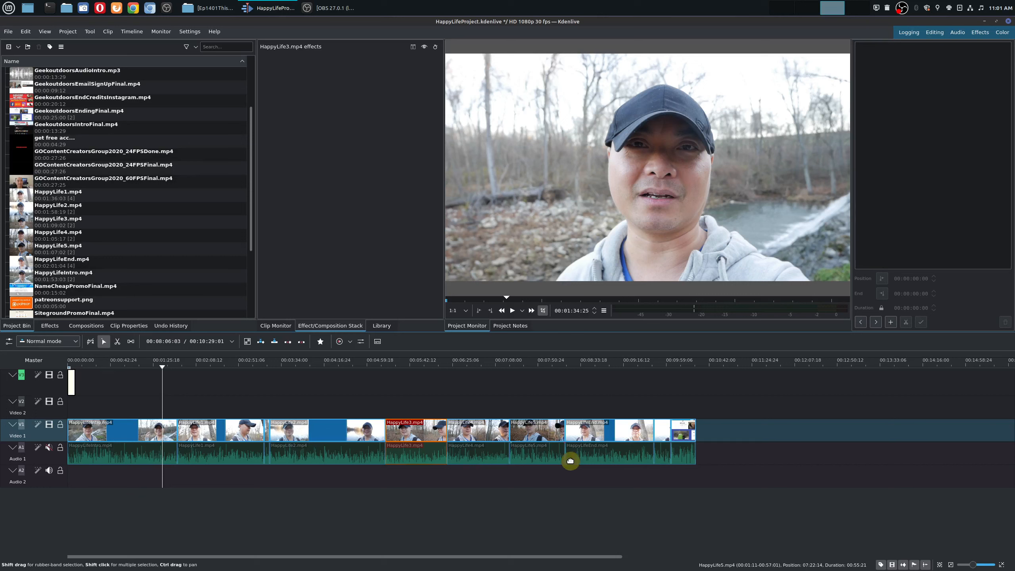
left_click(588, 431)
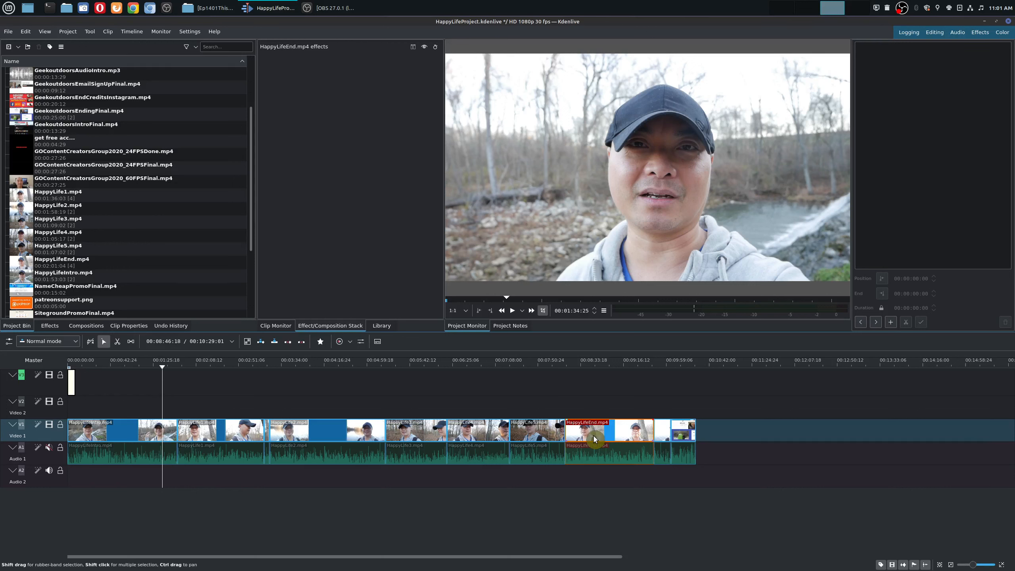
mouse_move(233, 411)
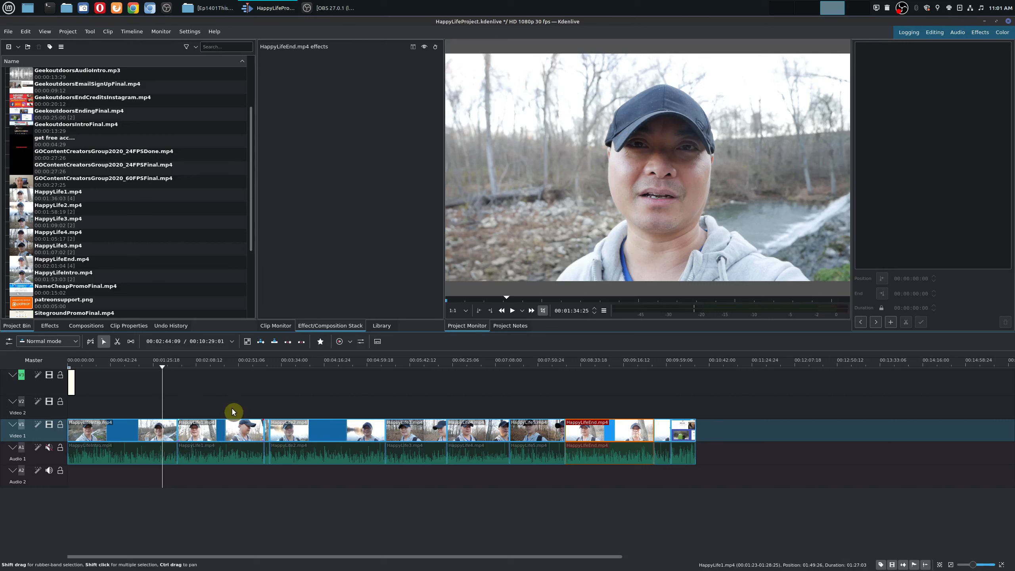
left_click(327, 428)
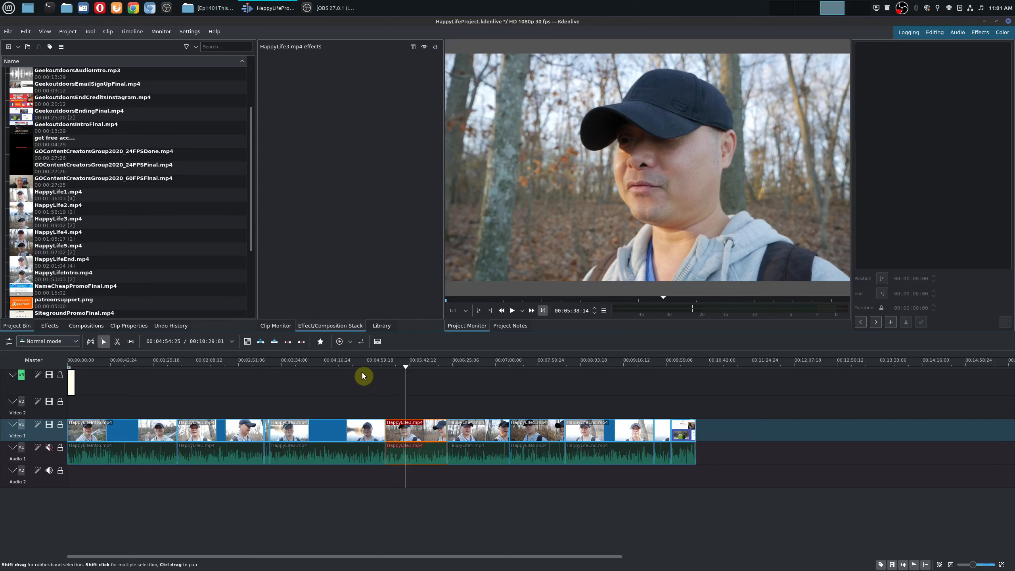
mouse_move(431, 440)
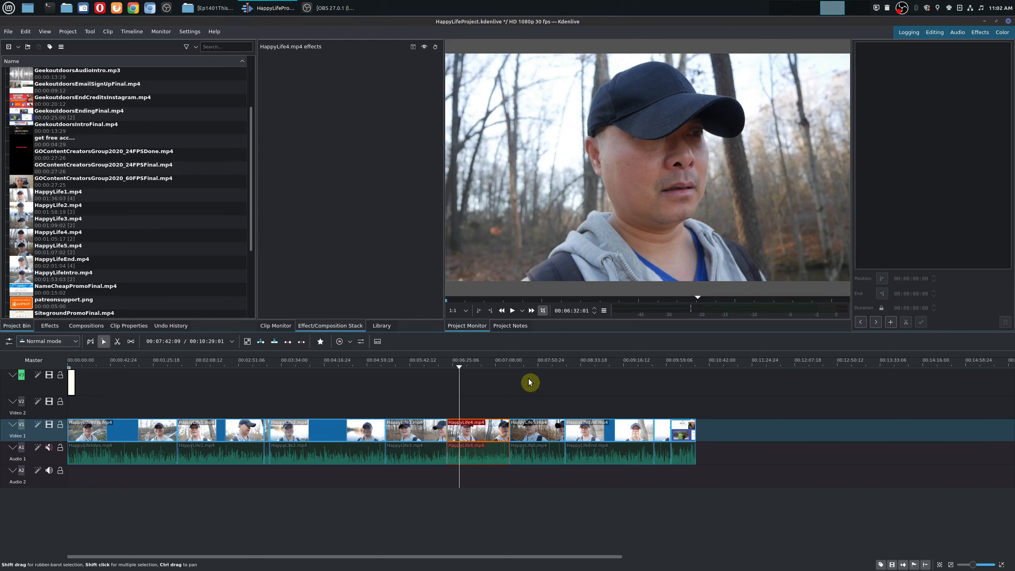
left_click(535, 429)
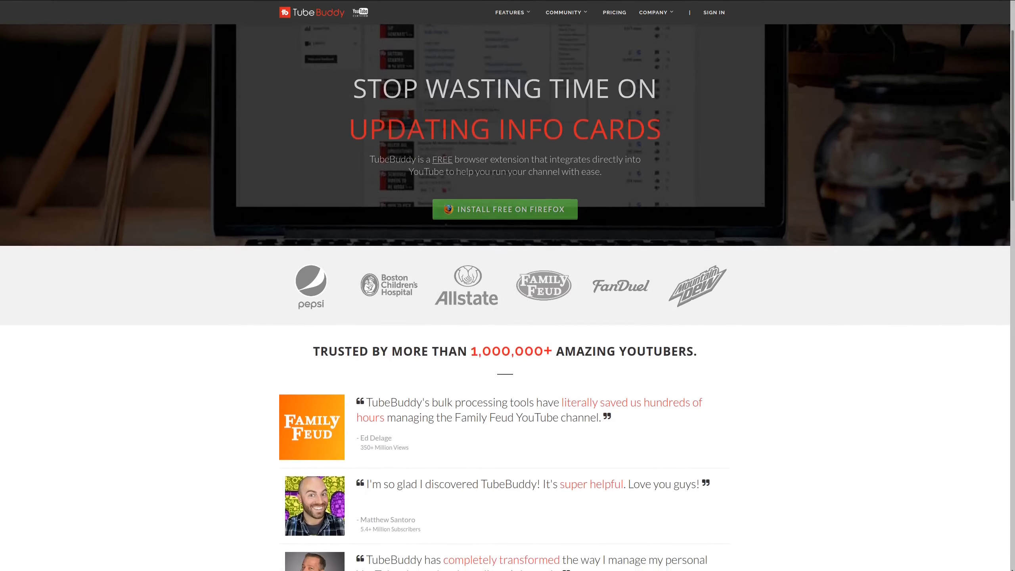
Scroll the TubeBuddy homepage past the testimonials to the 'Work within YouTube' section
scroll("down", 3)
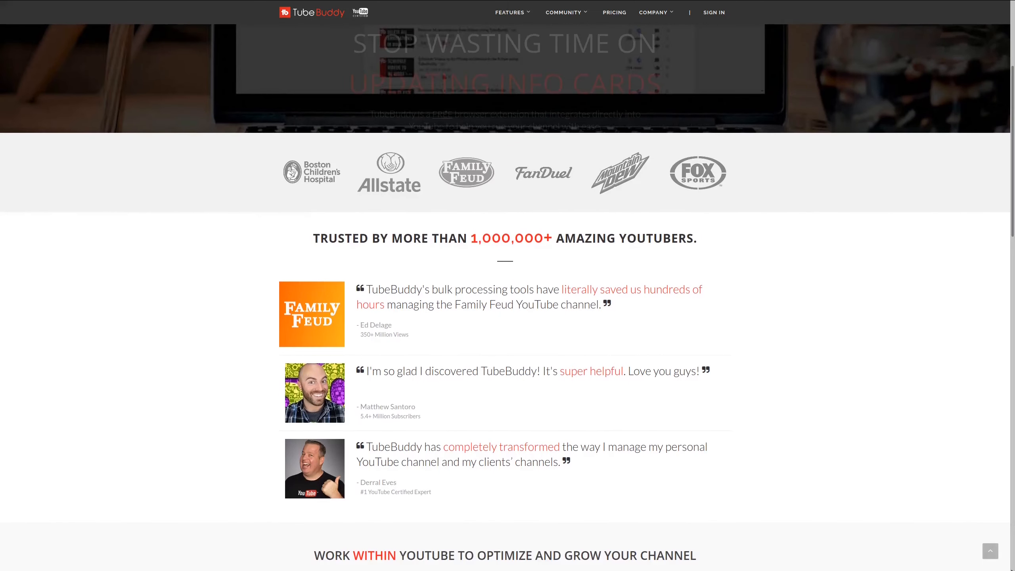
scroll("down", 3)
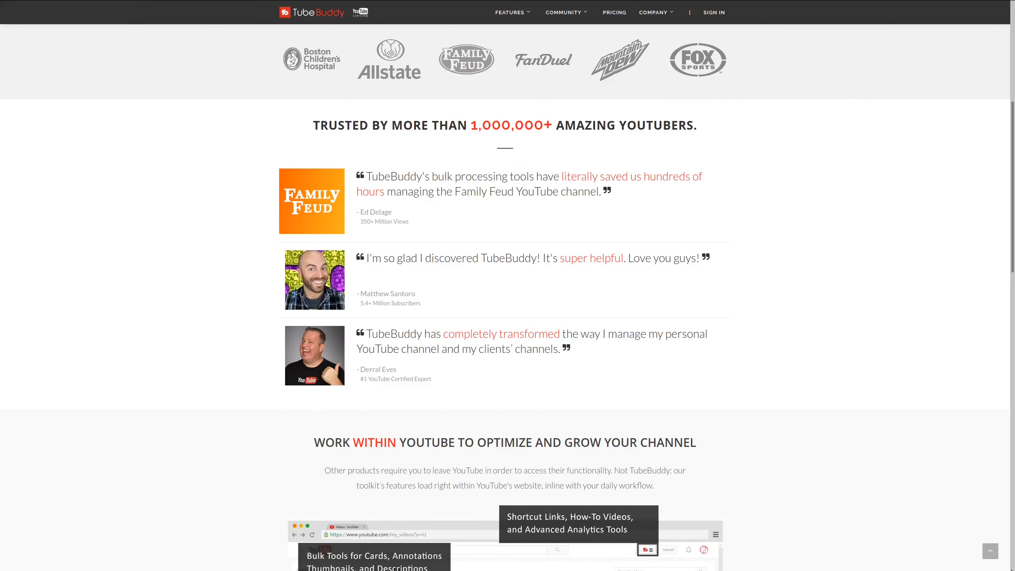
scroll("down", 3)
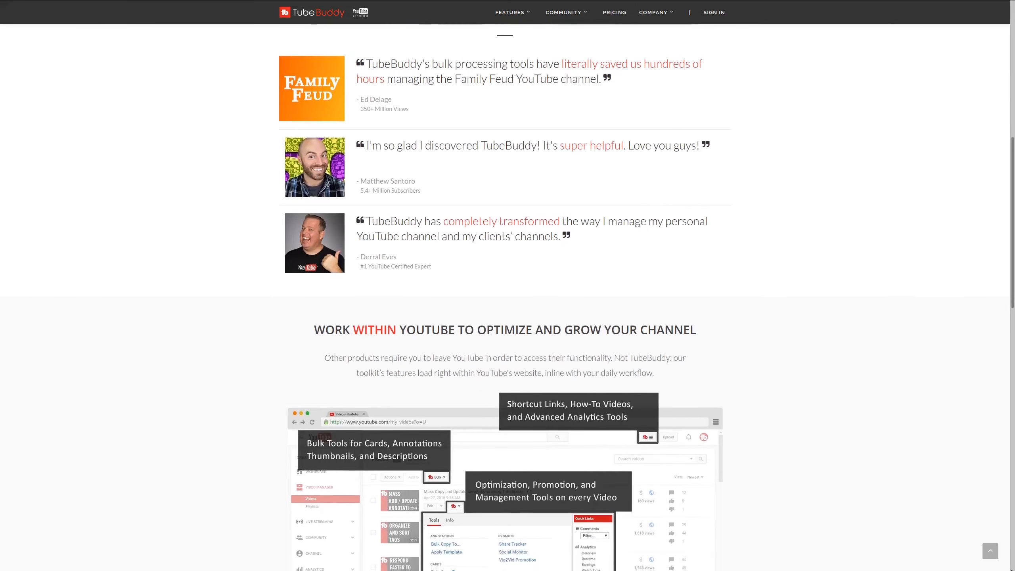
scroll("down", 3)
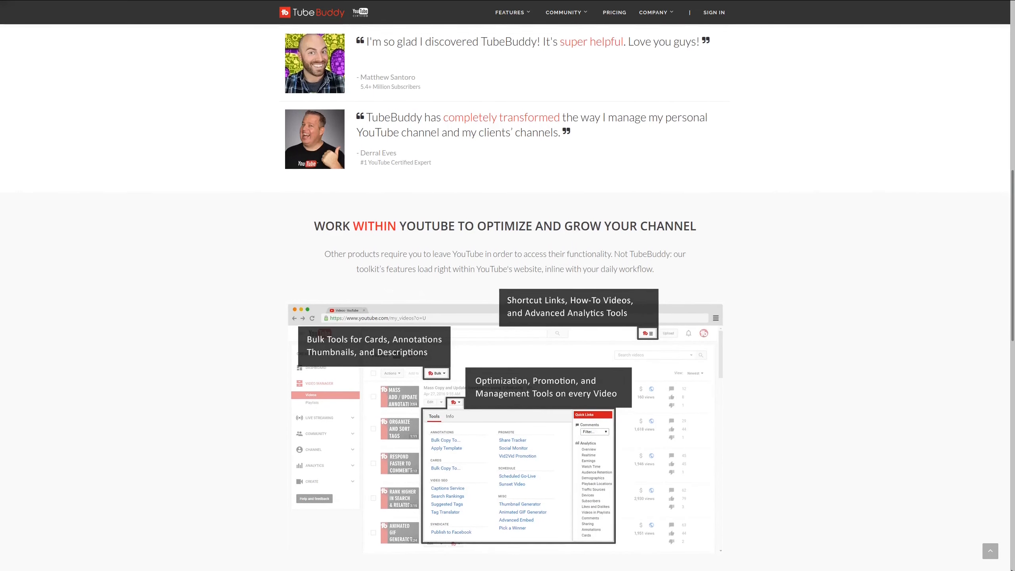